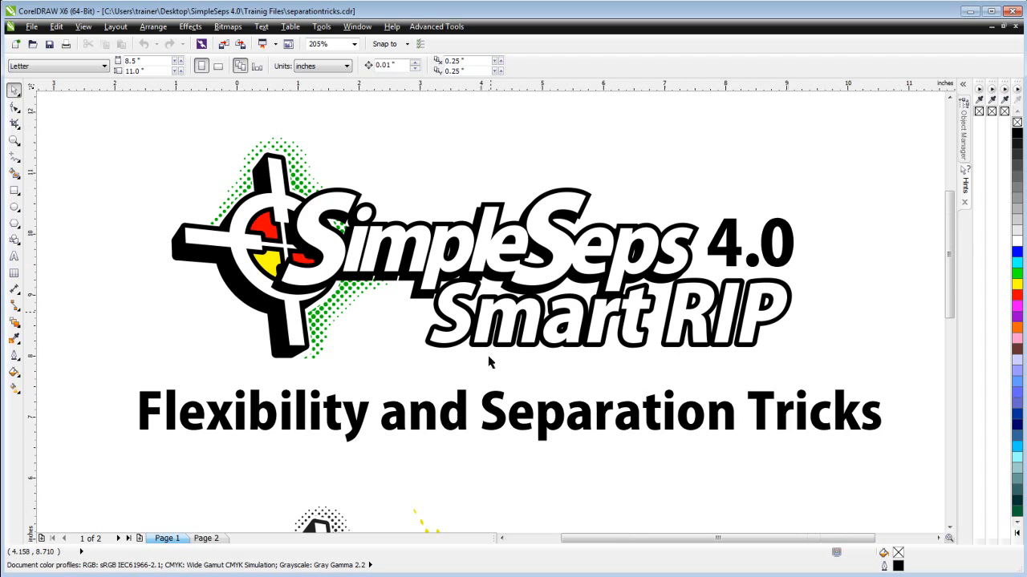
- Switch to page 2 of the document to show the tiger artwork
left_click(207, 537)
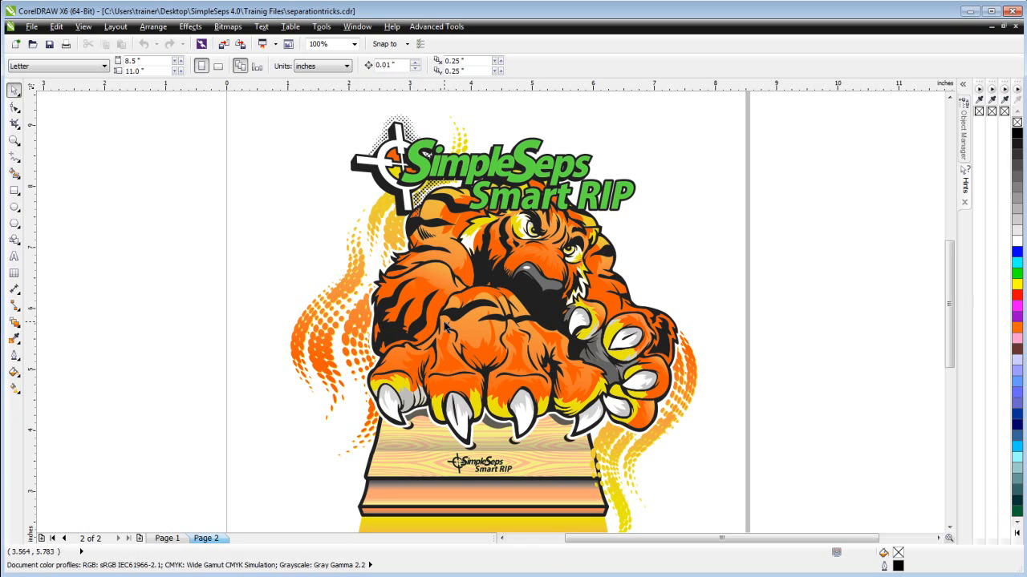
mouse_move(595, 446)
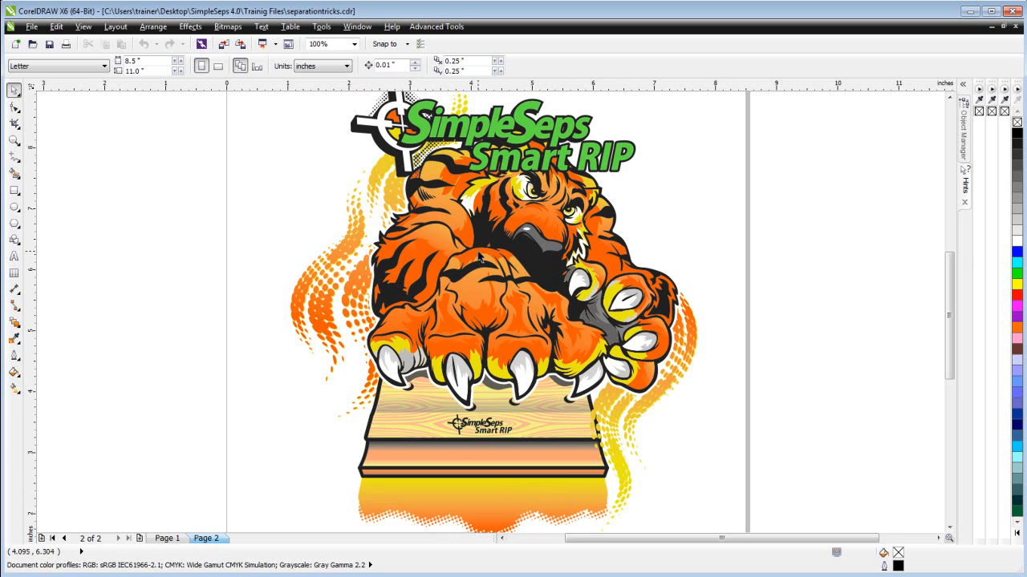
mouse_move(593, 265)
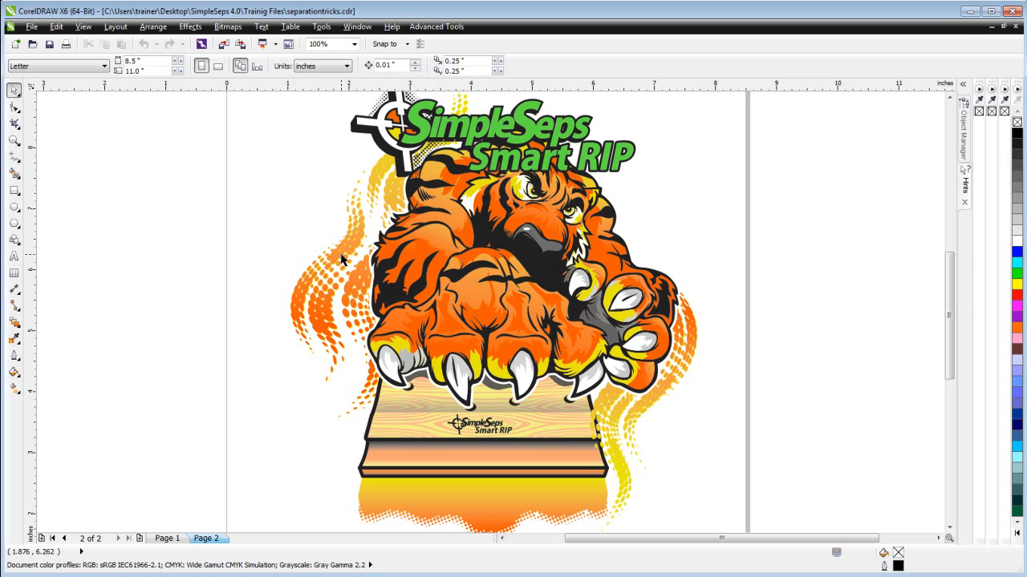
- Select the flame halftones around the tiger and launch the SimpleSeps plugin
left_click(341, 297)
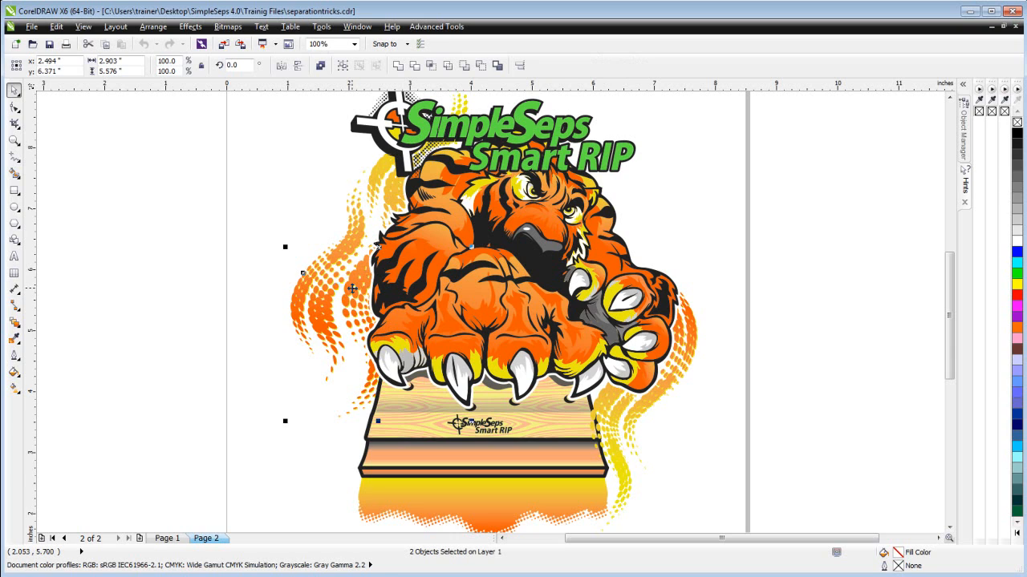
mouse_move(712, 340)
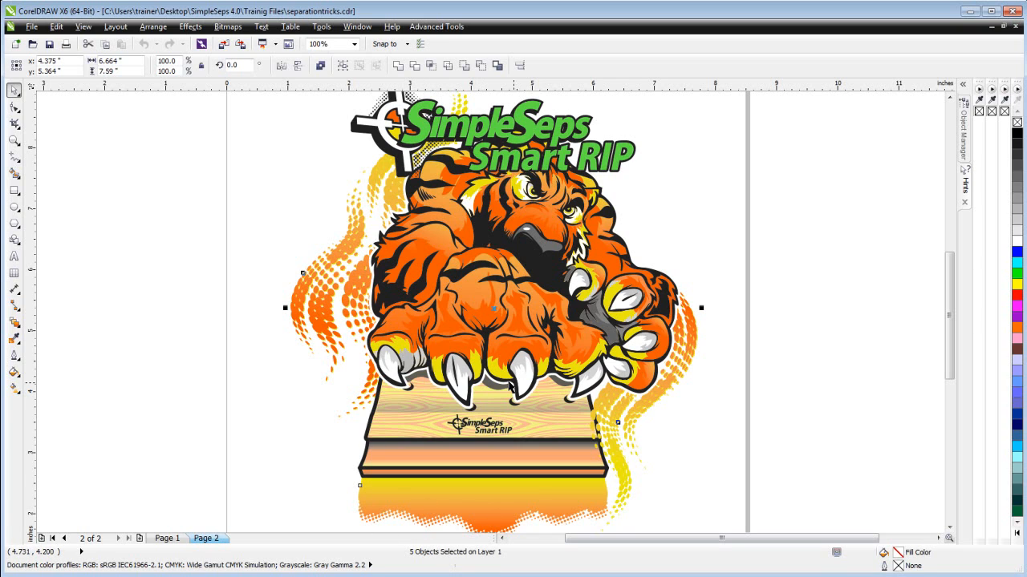
left_click(458, 26)
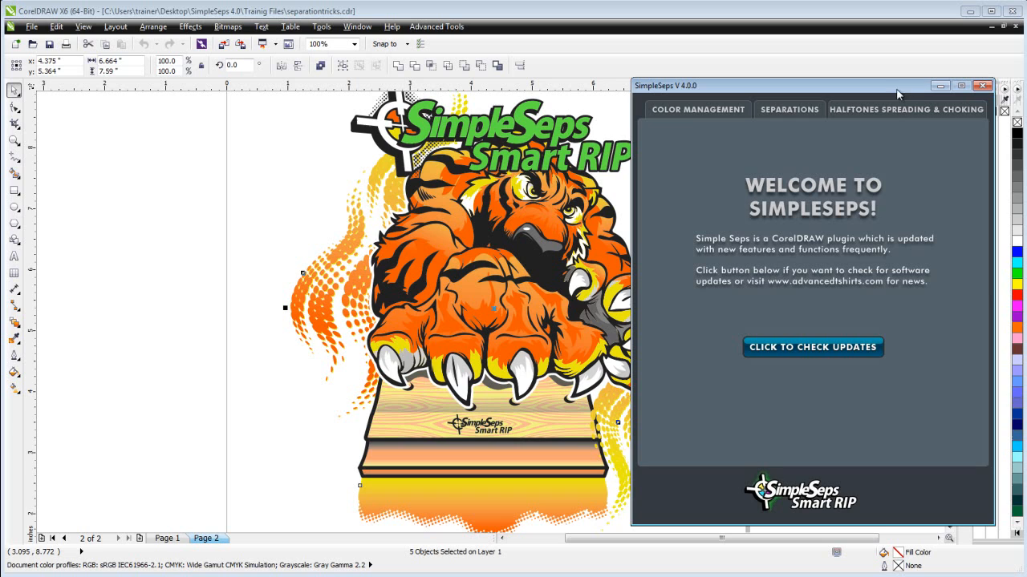
- In SimpleSeps Color Management, replace the flames' orange with Blue and yellow with Magenta
left_click(700, 109)
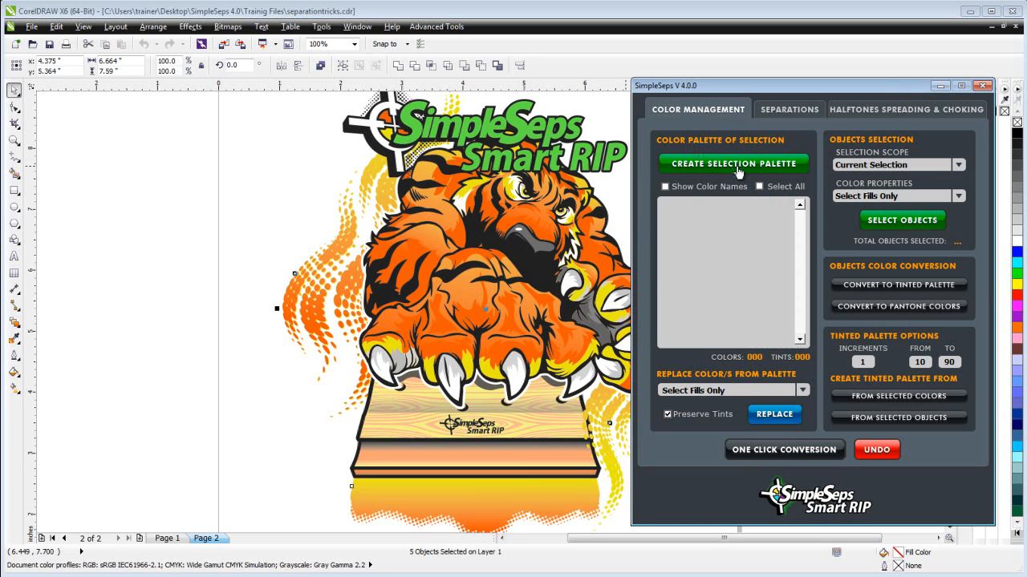
left_click(733, 164)
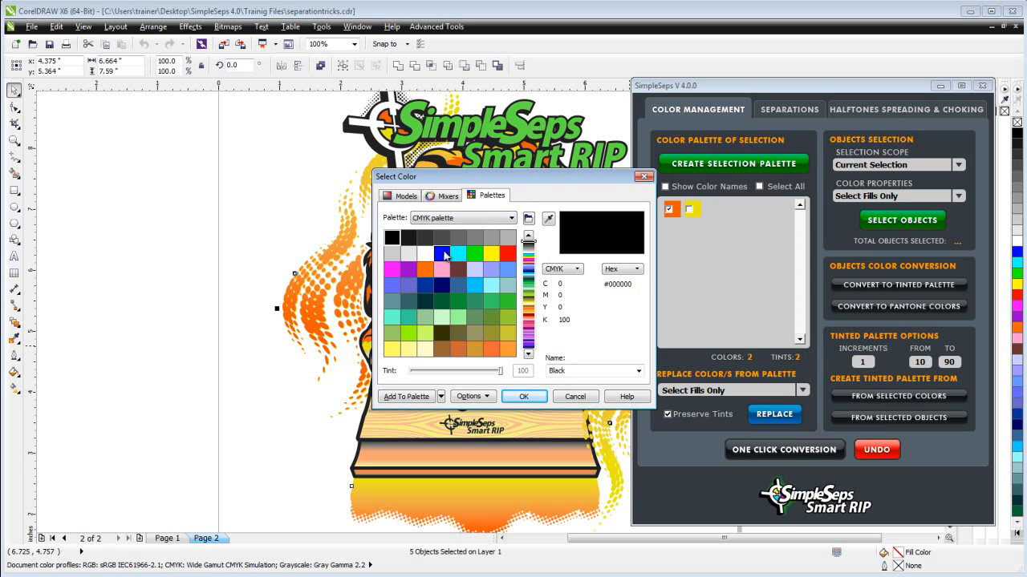
left_click(445, 254)
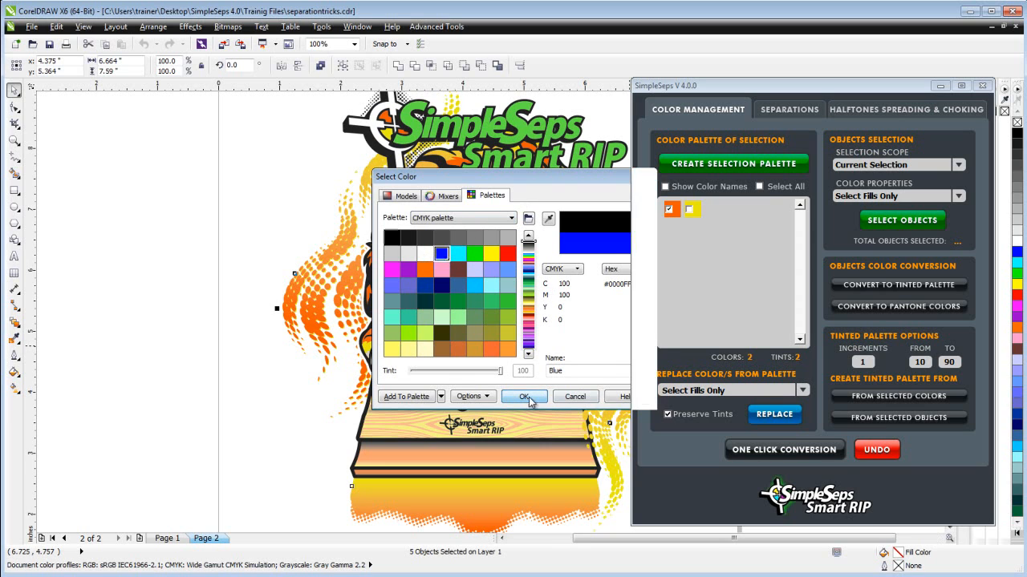
left_click(523, 397)
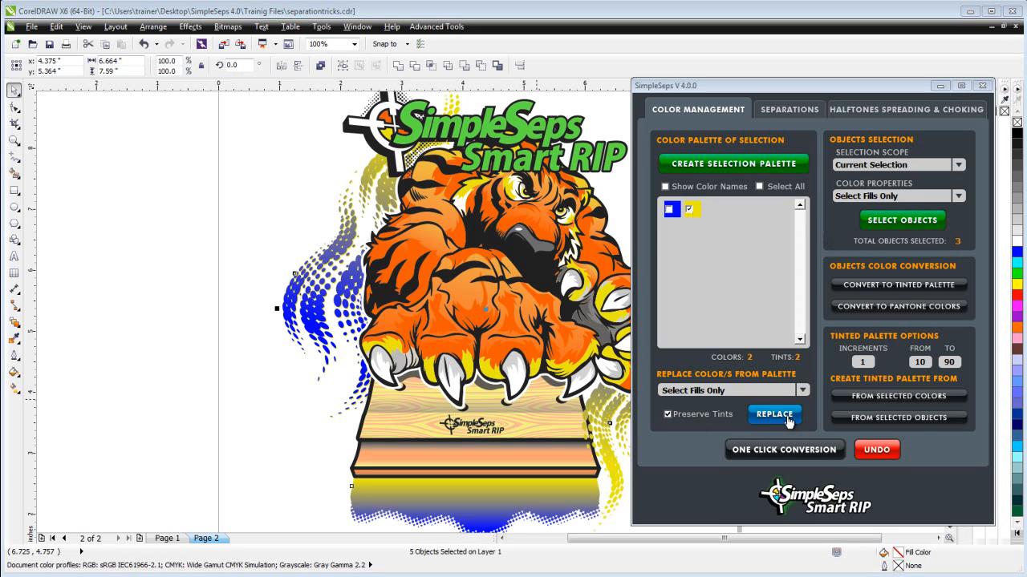
left_click(773, 414)
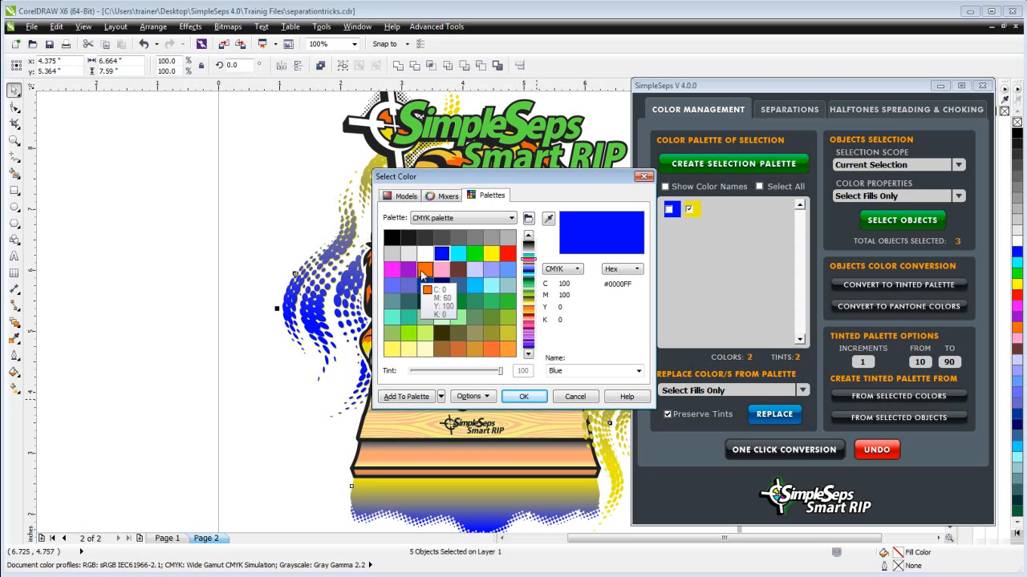
left_click(394, 269)
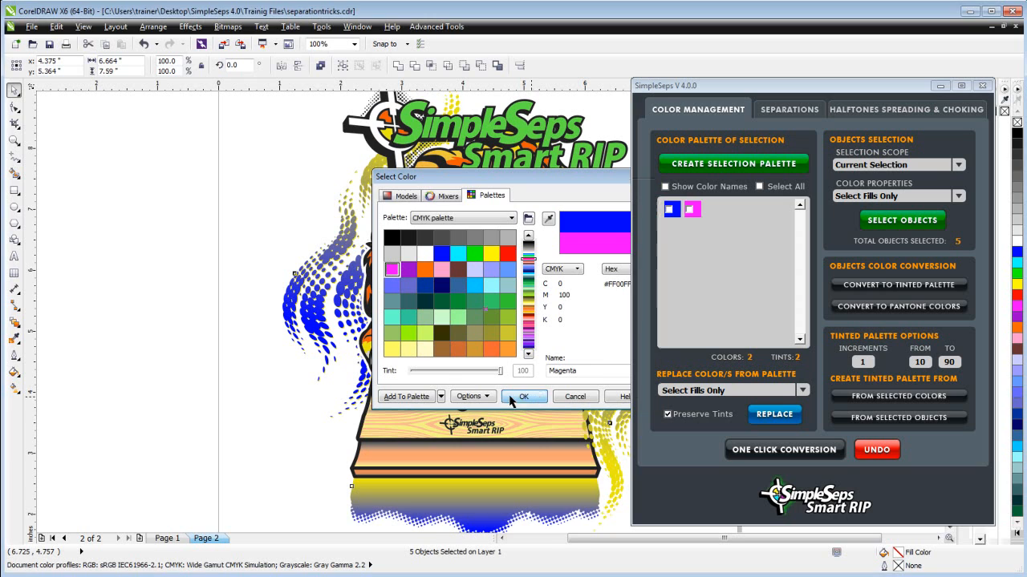
left_click(524, 398)
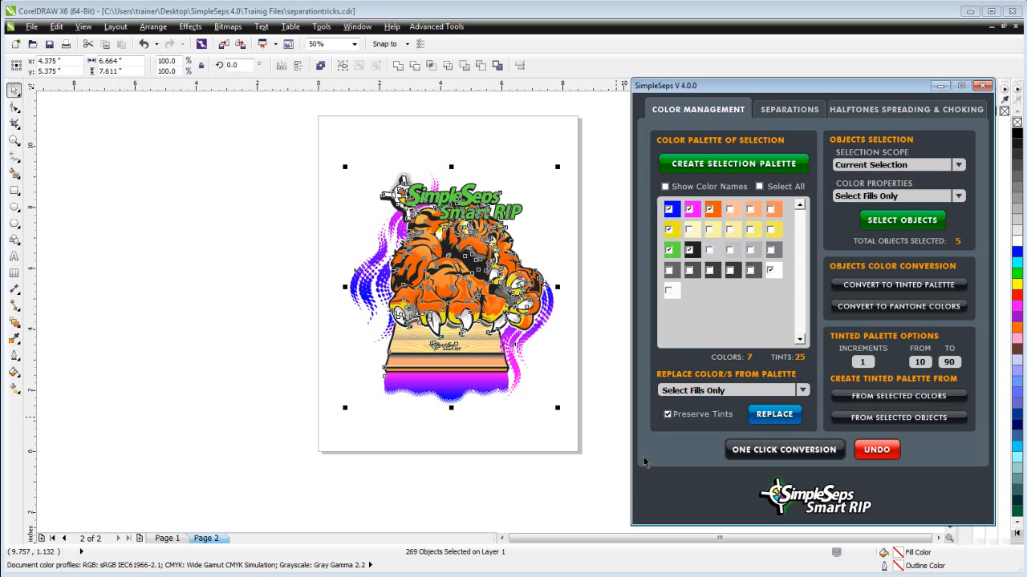
left_click(784, 449)
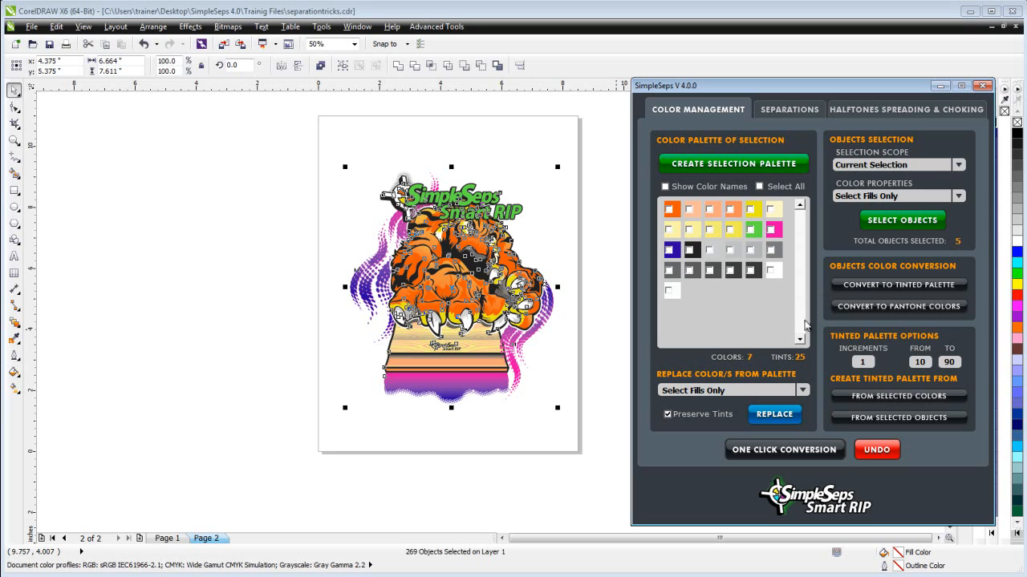
mouse_move(776, 314)
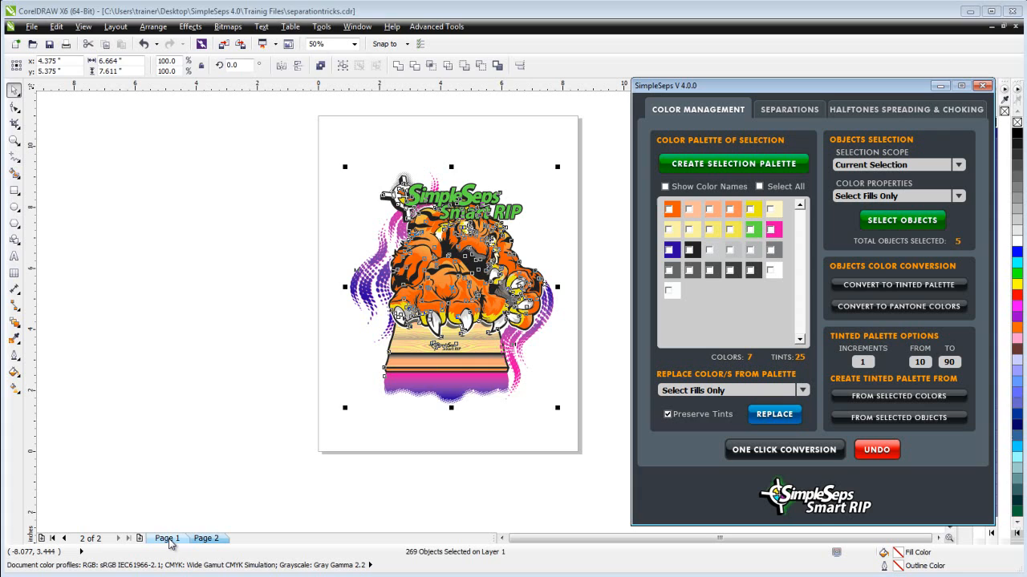
left_click(167, 539)
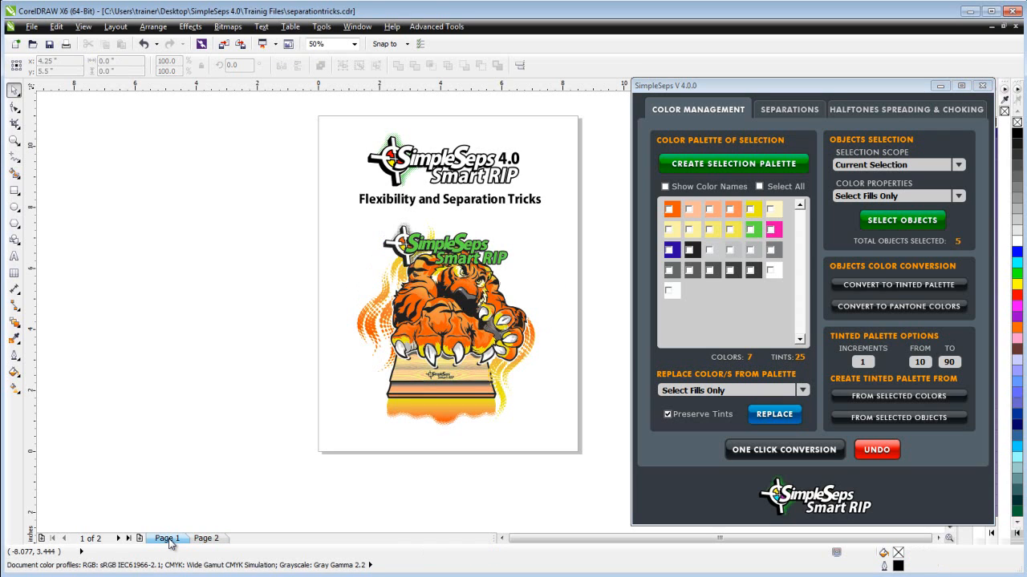
left_click(205, 539)
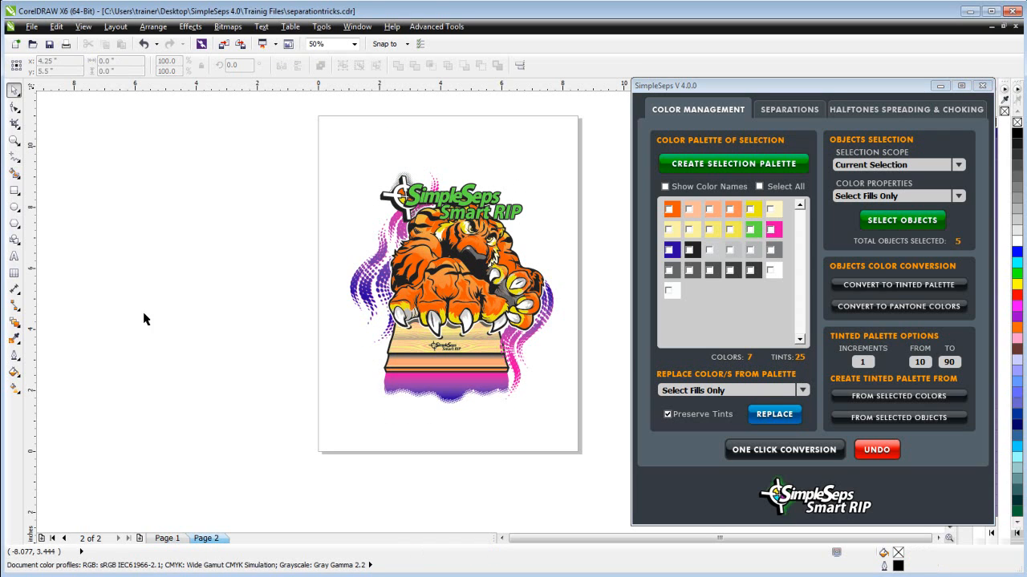
mouse_move(555, 326)
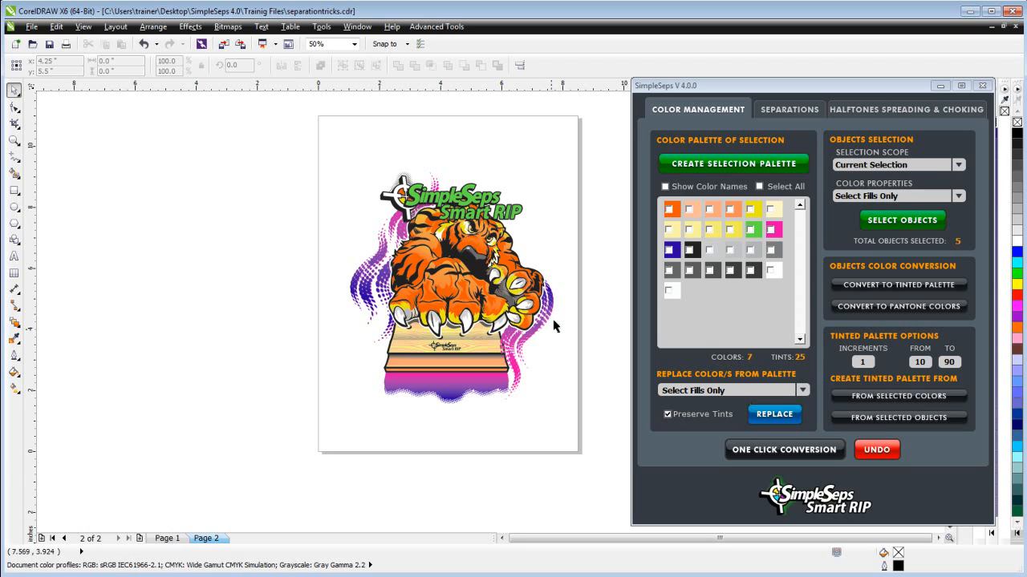
mouse_move(456, 401)
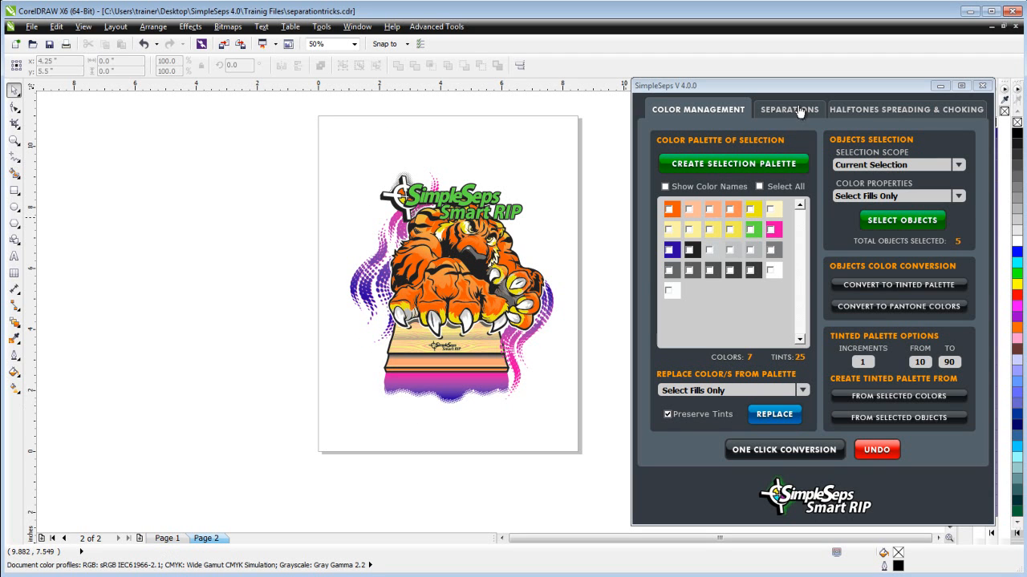
- Set the separation Raster Type to Halftones and return to the tiger page
left_click(789, 109)
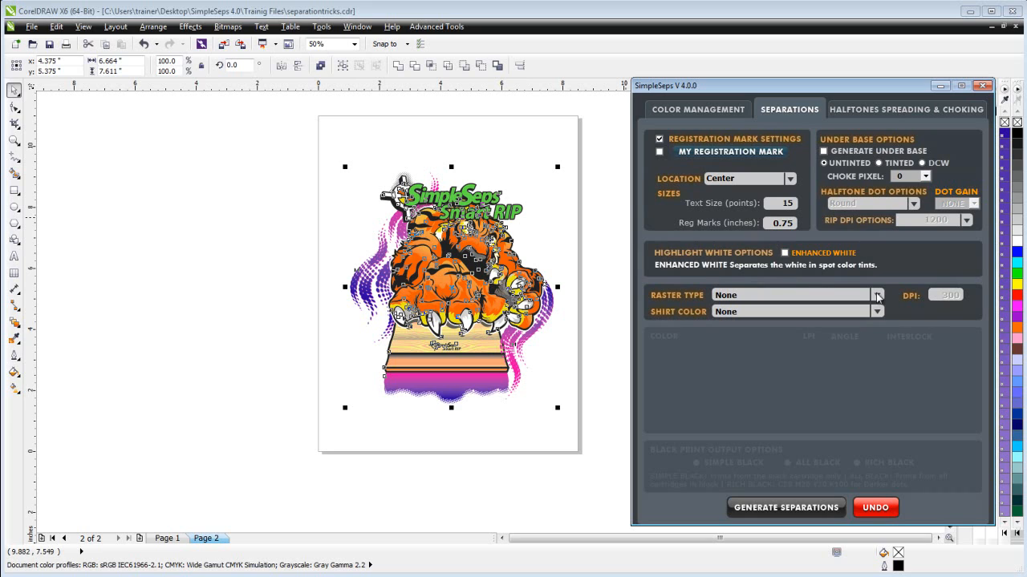
left_click(876, 295)
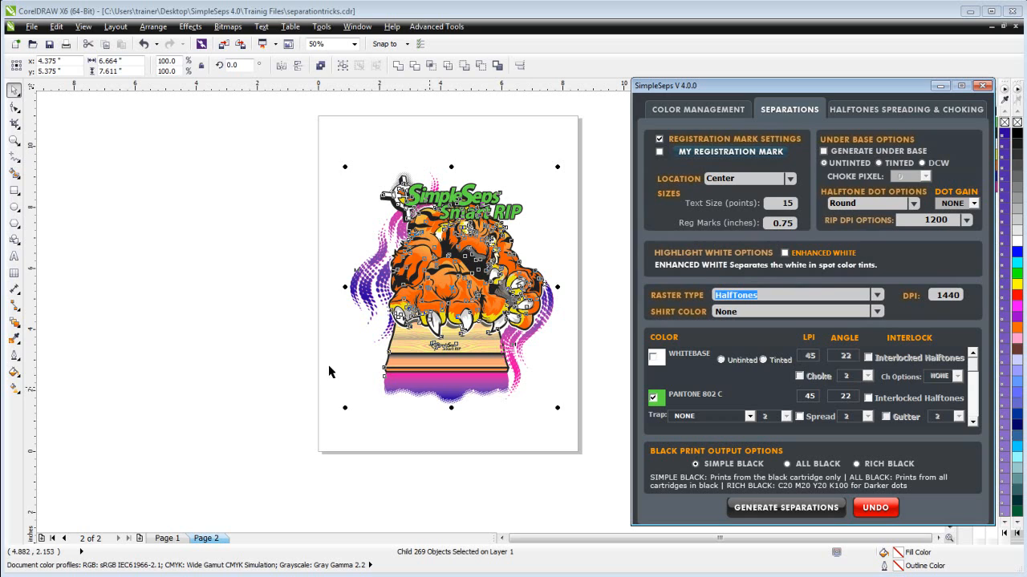
mouse_move(911, 370)
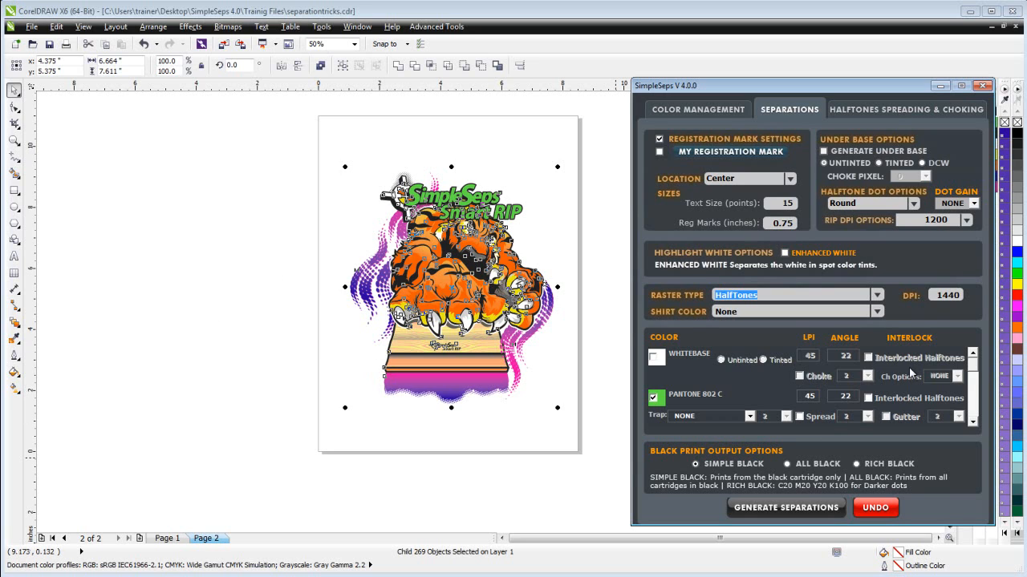
scroll("down", 3)
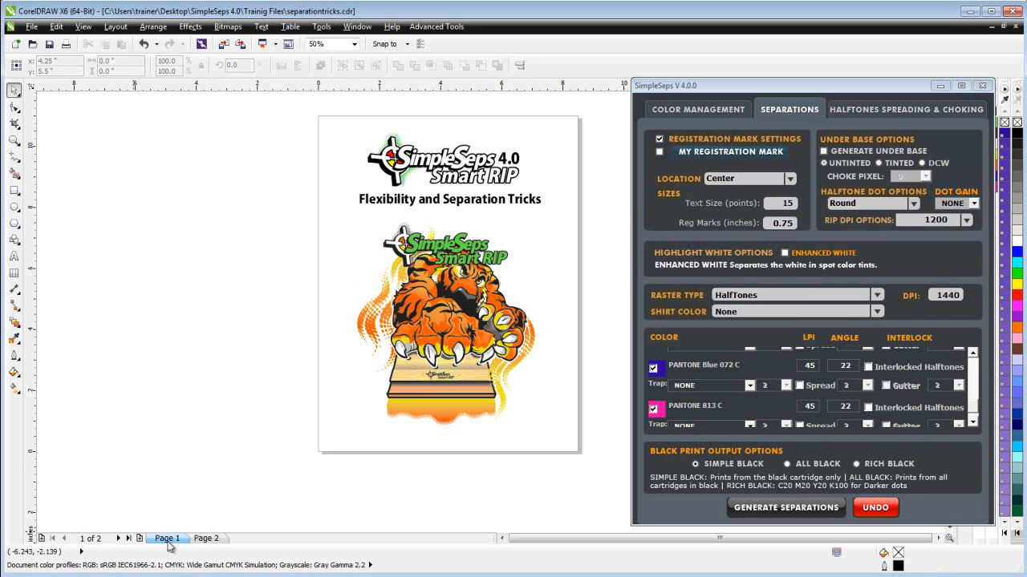
left_click(207, 539)
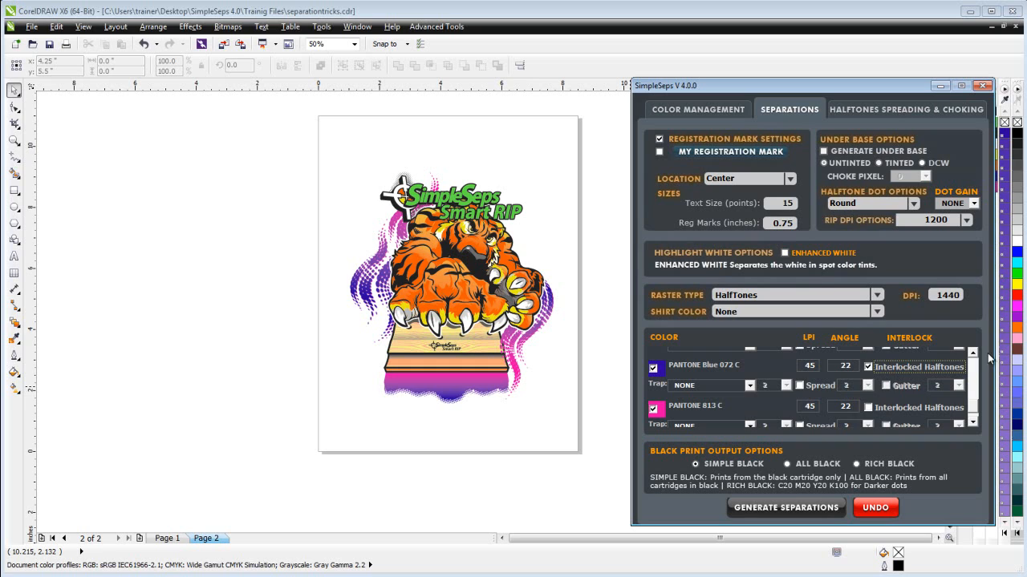
- Generate the halftone spot-color plates with spread on PANTONE 3945 C and 1655 C
scroll("down", 3)
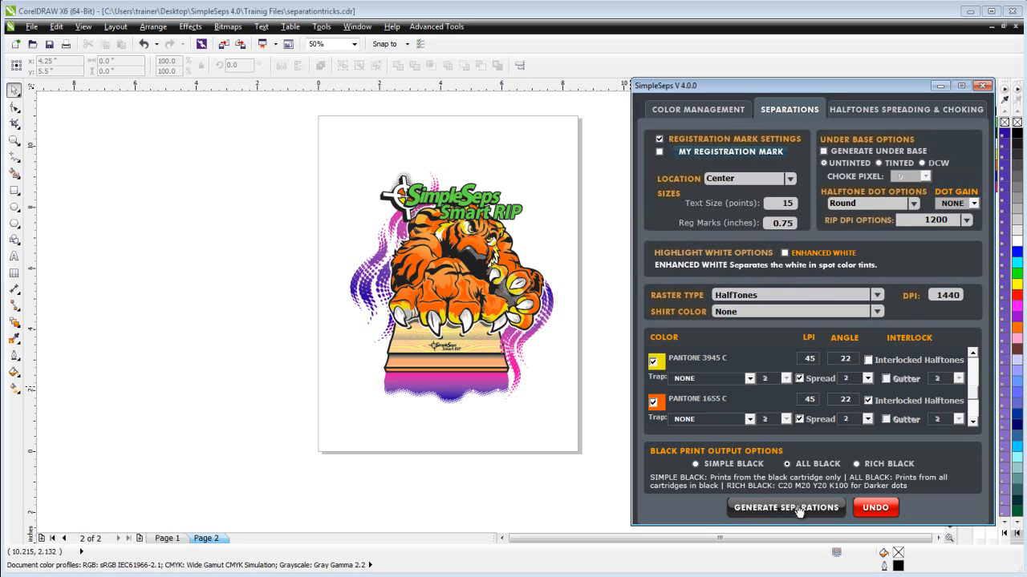
scroll("down", 3)
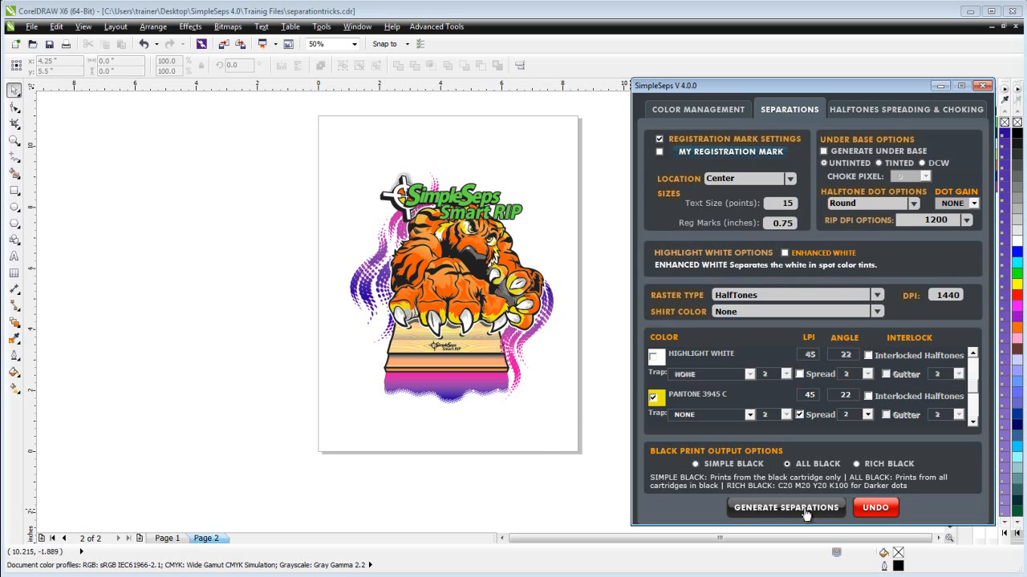
left_click(786, 507)
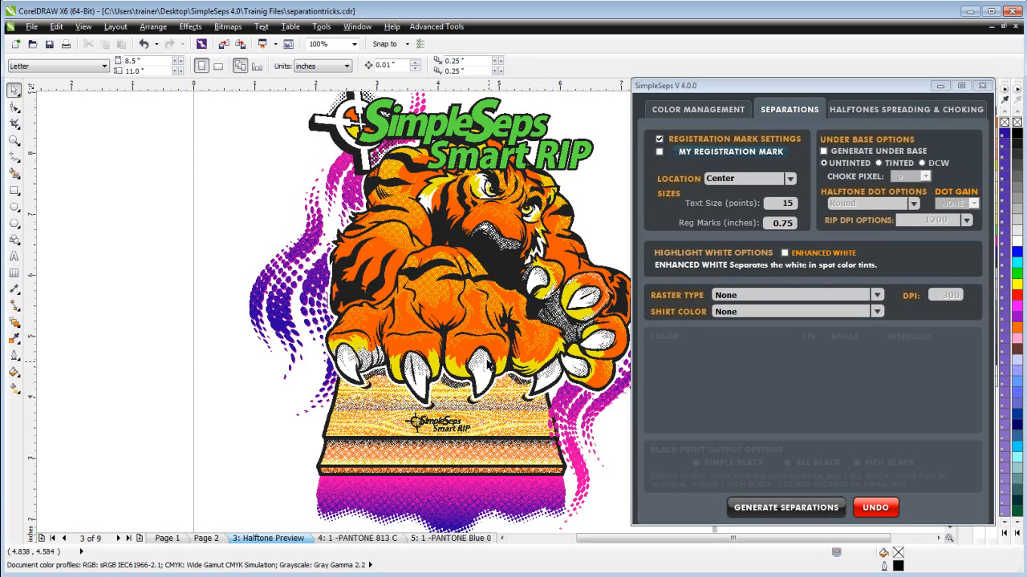
mouse_move(281, 319)
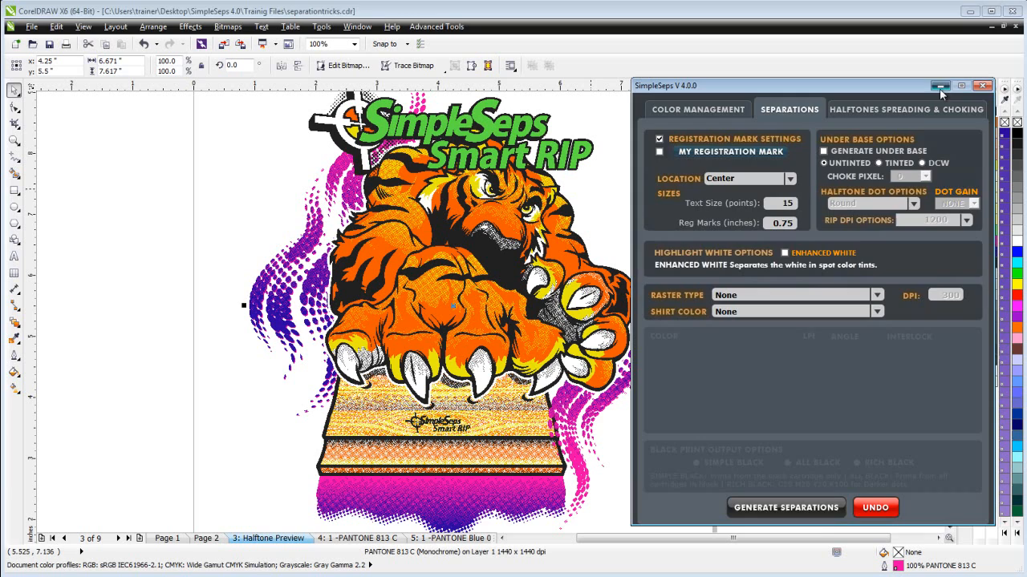
- Minimize SimpleSeps, hide PANTONE Blue 072 C in the preview, and show the 1655 C plate page
left_click(978, 93)
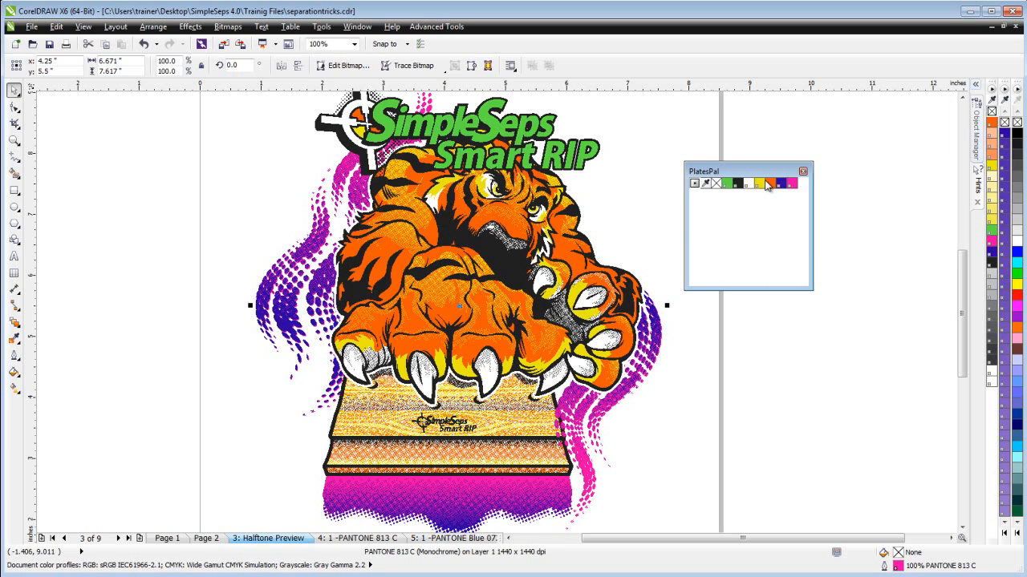
left_click(758, 183)
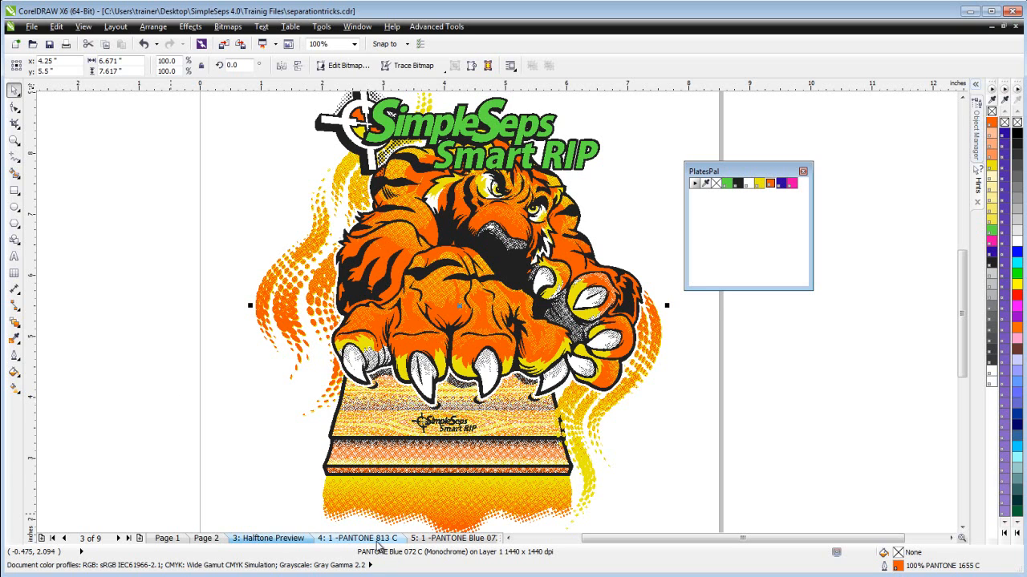
left_click(363, 539)
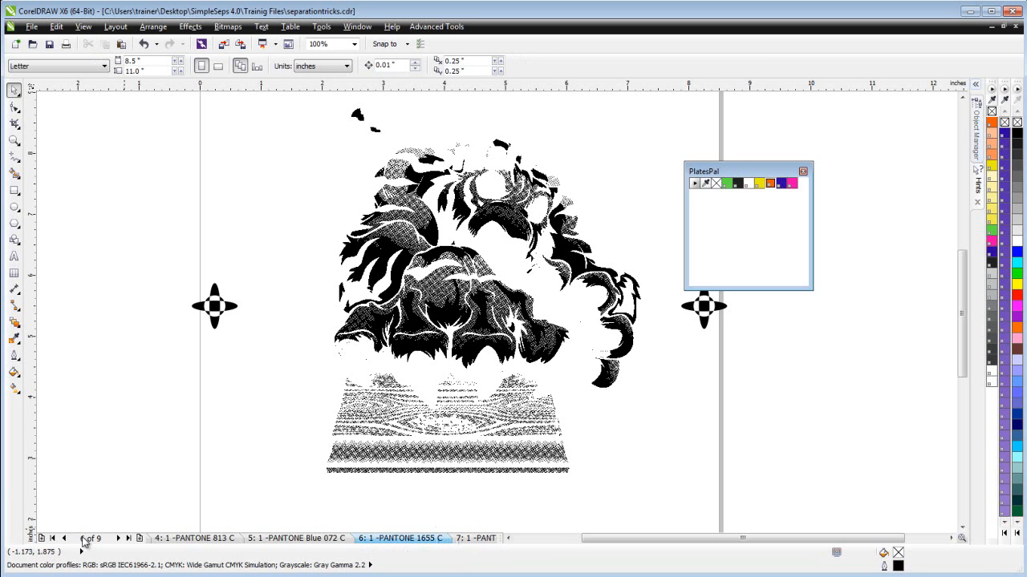
- Navigate from page 1 to the PANTONE Blue 072 C plate page to combine the plate bitmaps
left_click(53, 538)
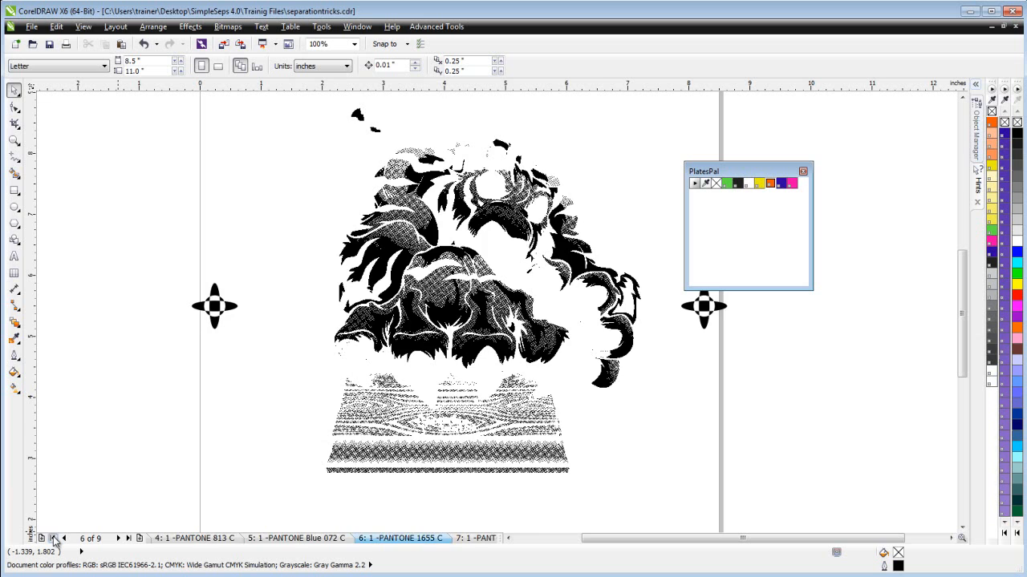
left_click(45, 534)
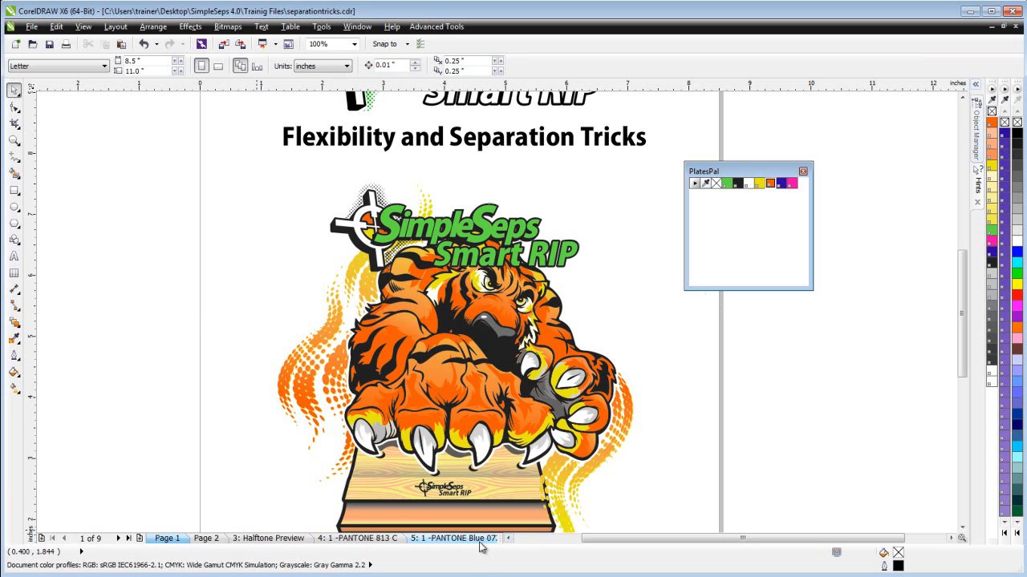
left_click(488, 539)
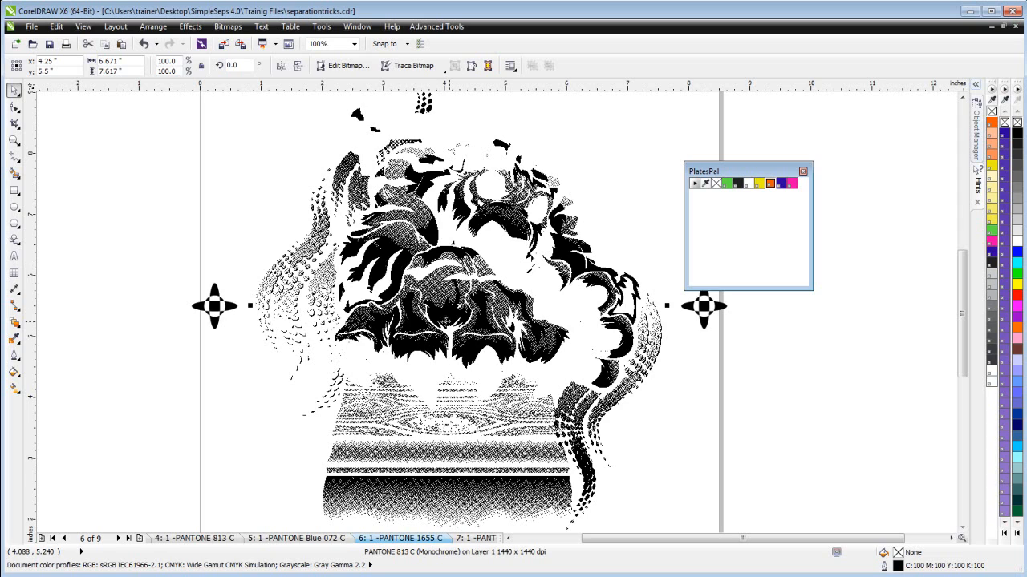
mouse_move(515, 145)
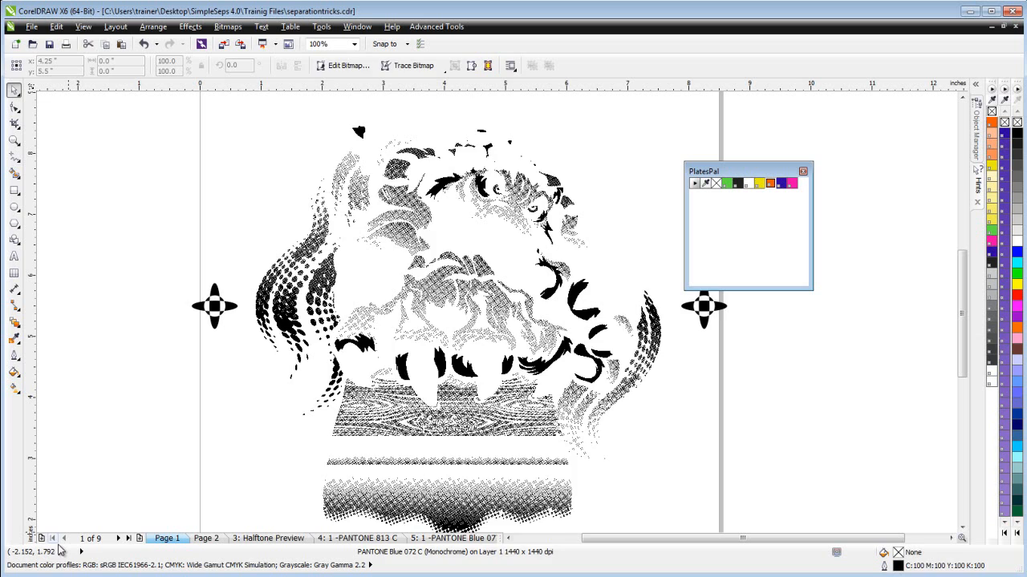
- Remove the PANTONE 813 C page and bring up page options on the Blue 072 C tab
left_click(270, 539)
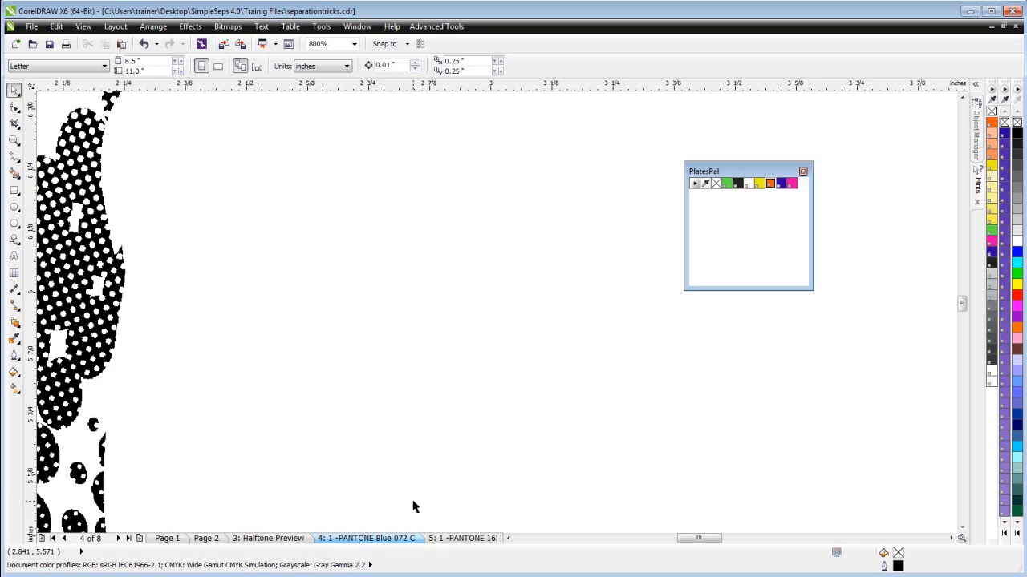
right_click(366, 539)
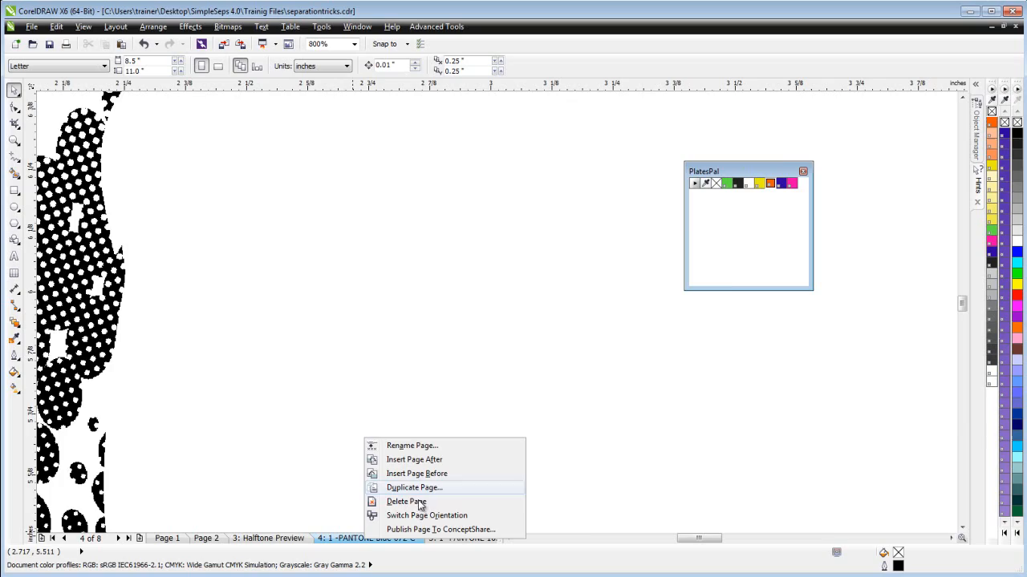
- Delete the PANTONE Blue 072 C plate page, leaving seven pages with 1655 C current
left_click(407, 500)
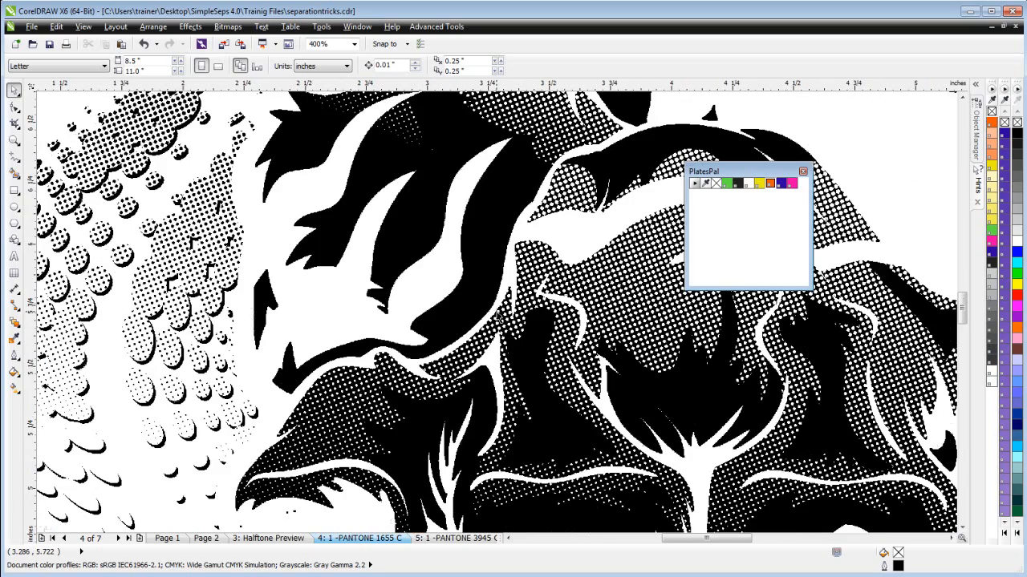